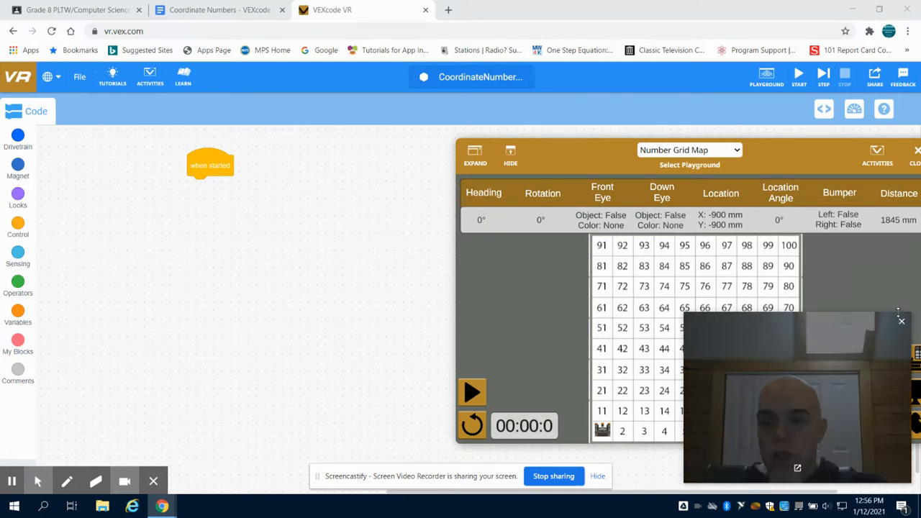
Switch from the VEXcode VR workspace to the Coordinate Numbers challenge document.
click(901, 321)
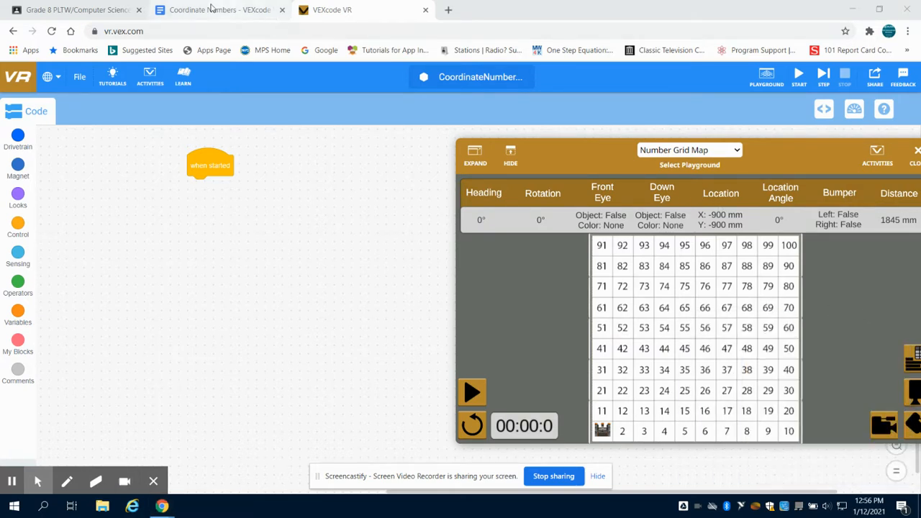
click(216, 9)
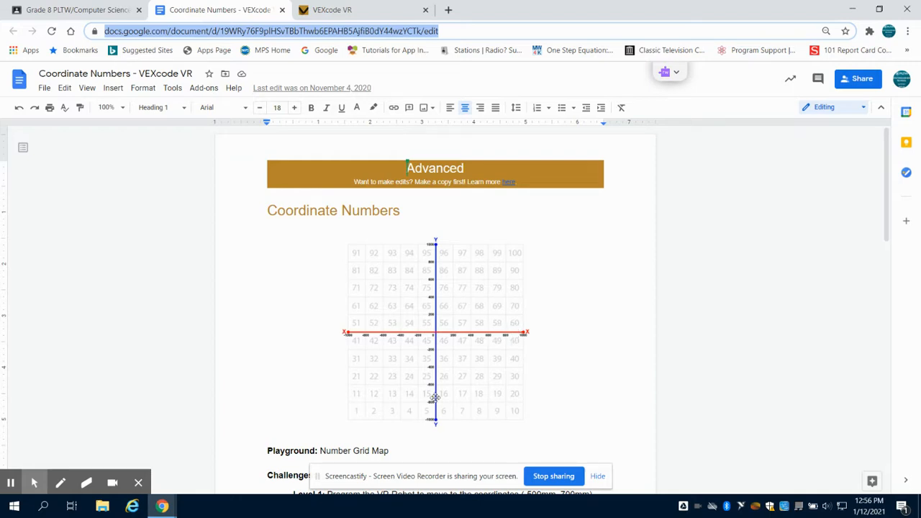
mouse_move(443, 389)
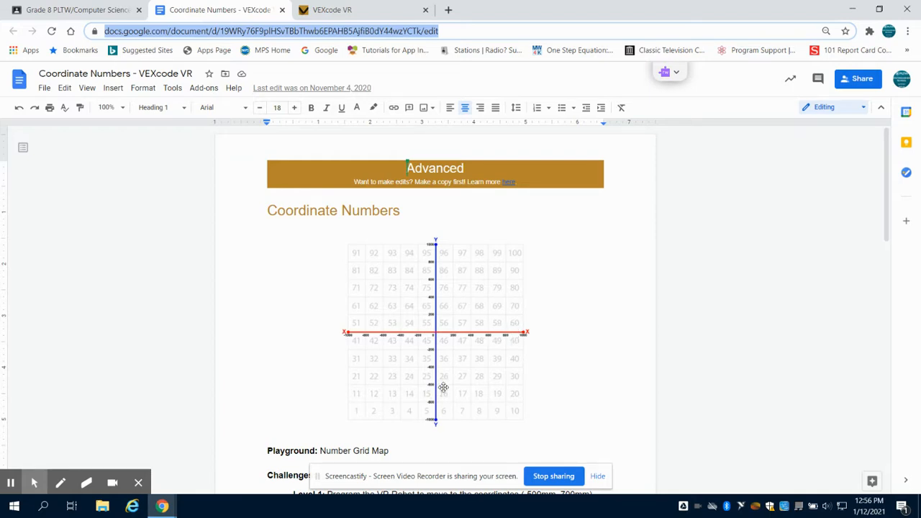
mouse_move(424, 334)
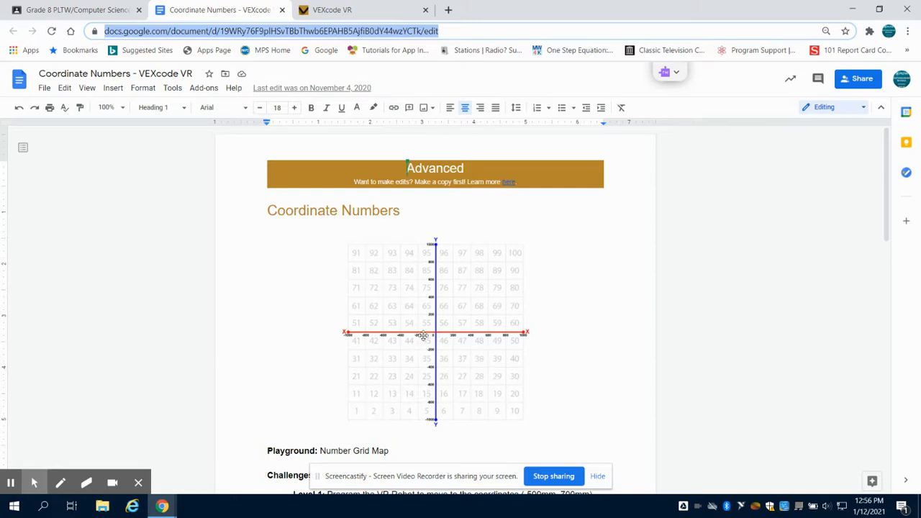
mouse_move(449, 339)
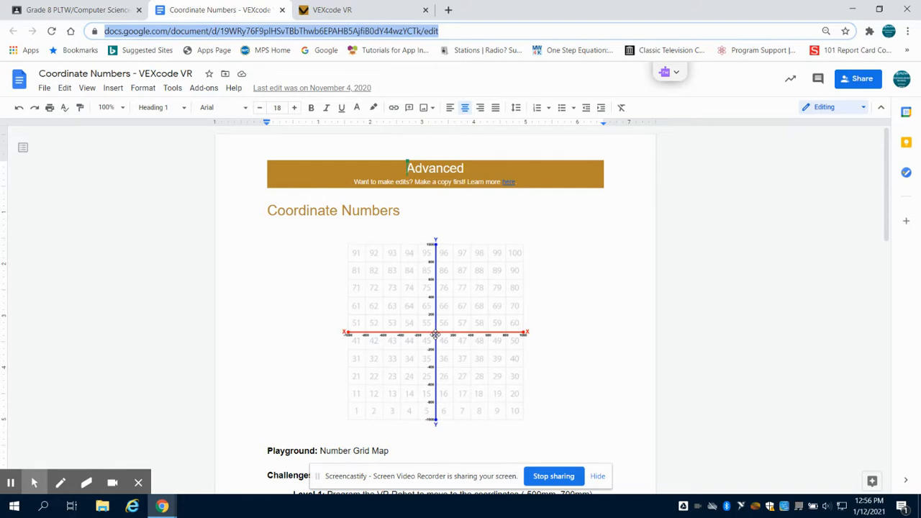
scroll(down, 3)
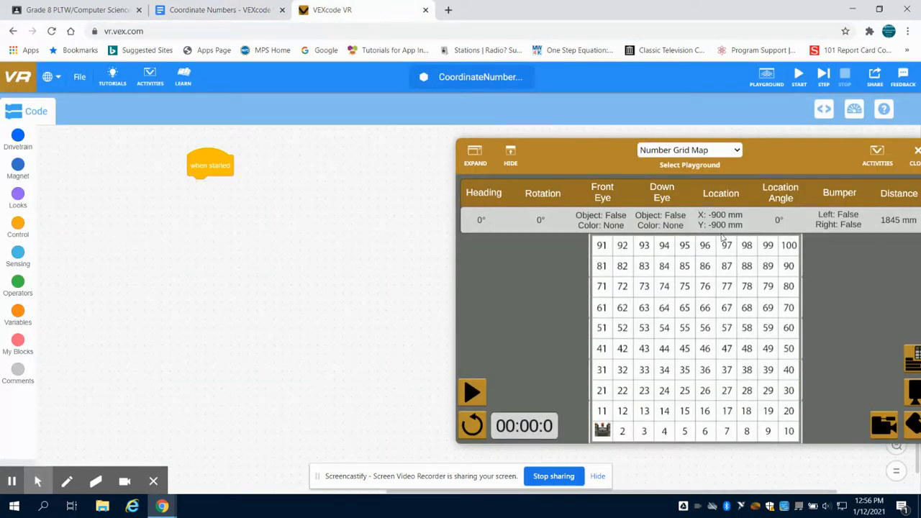
mouse_move(690, 232)
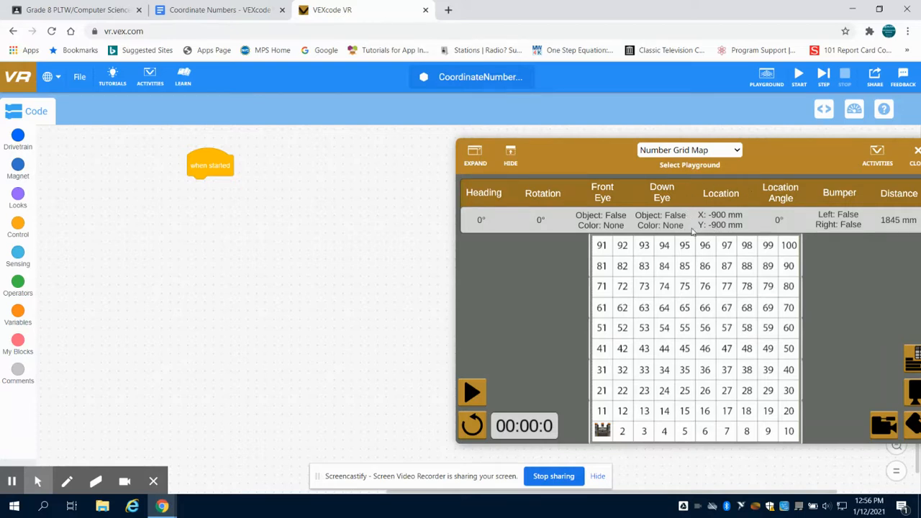
mouse_move(713, 209)
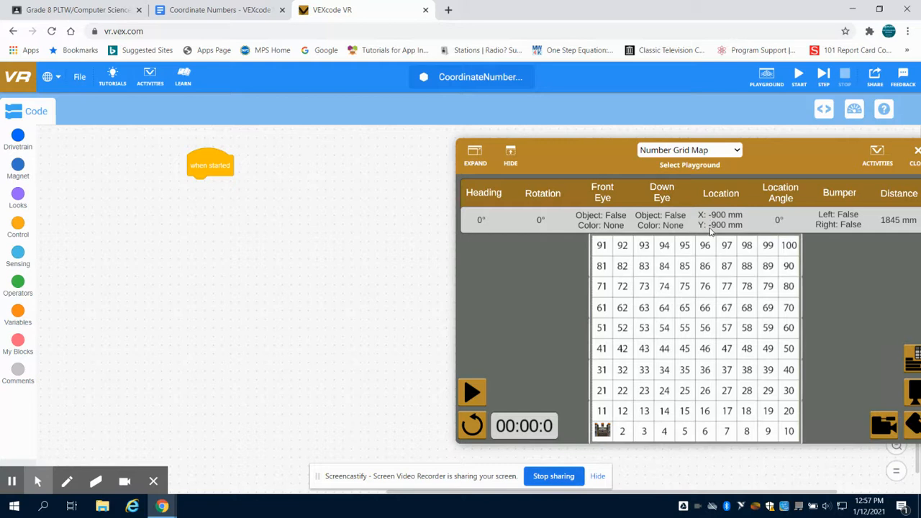
mouse_move(696, 336)
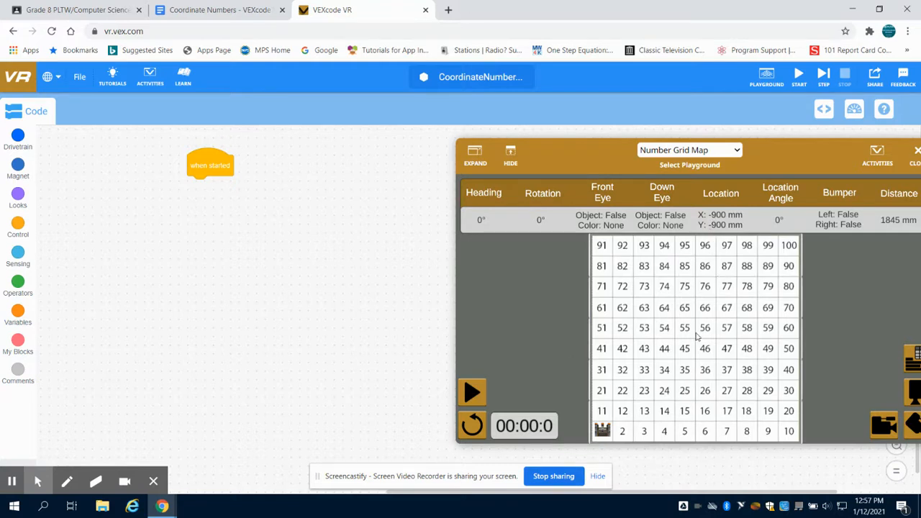
click(215, 8)
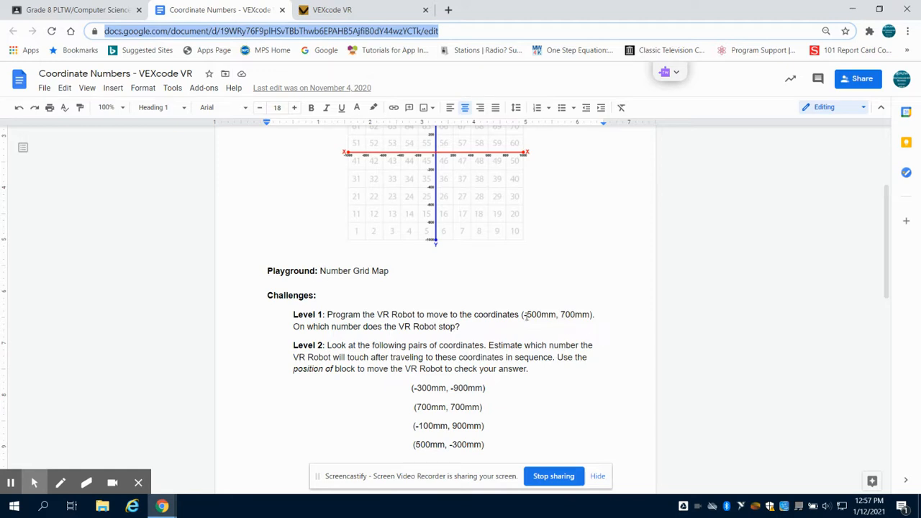
click(331, 9)
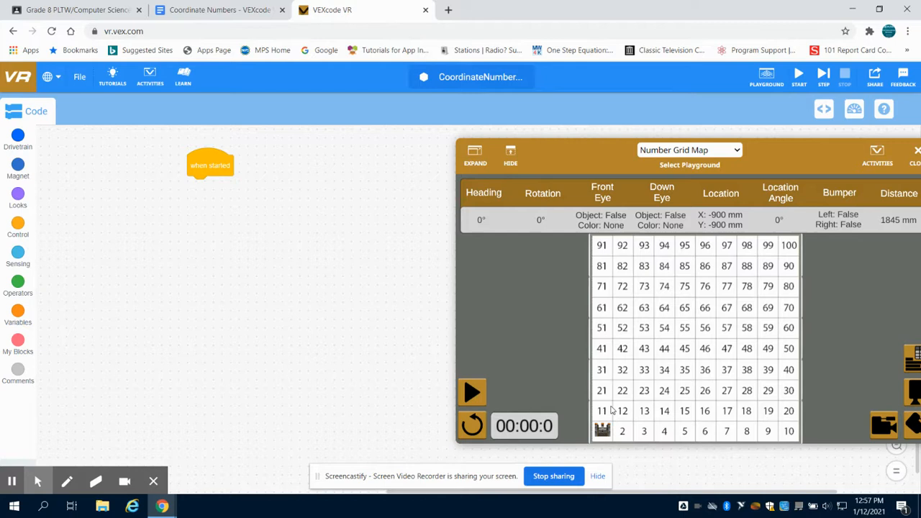
mouse_move(583, 442)
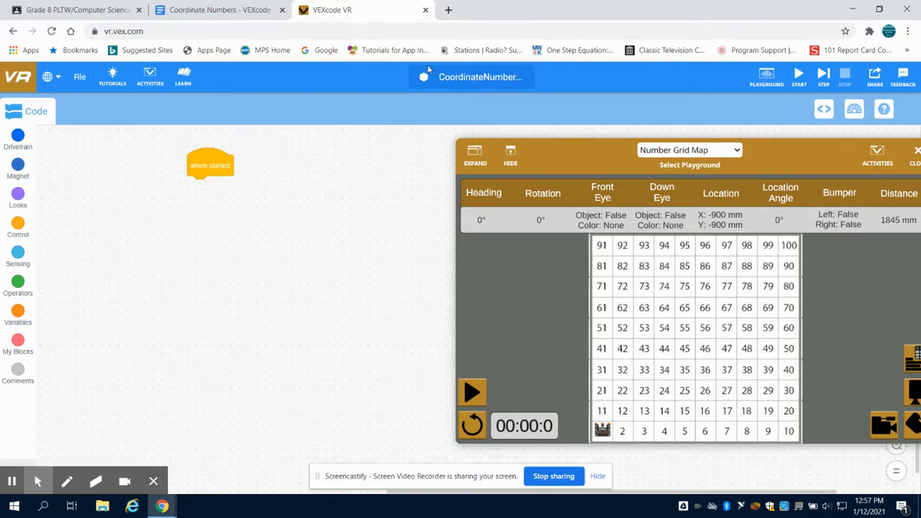
click(219, 8)
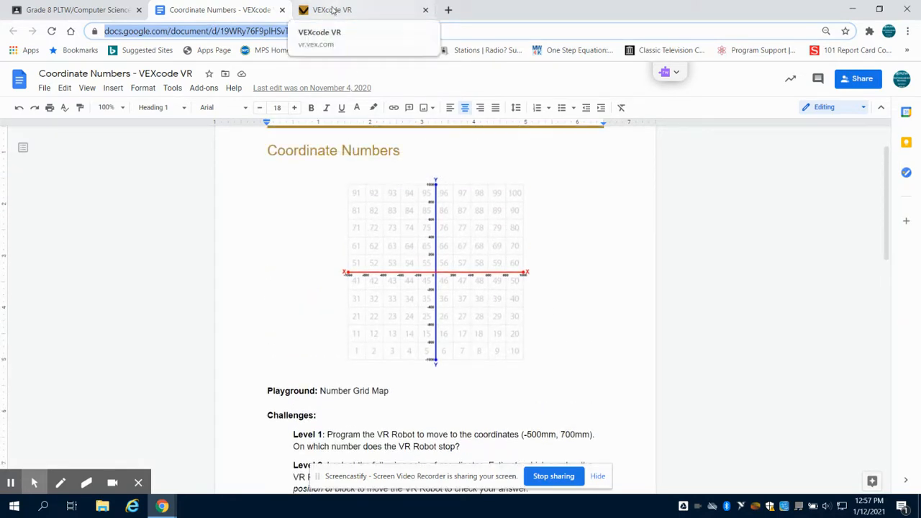
click(331, 10)
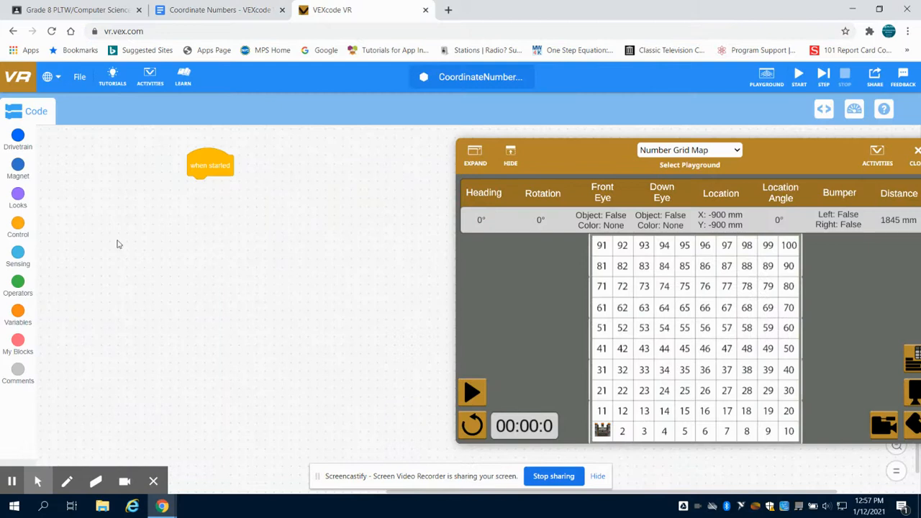
mouse_move(17, 285)
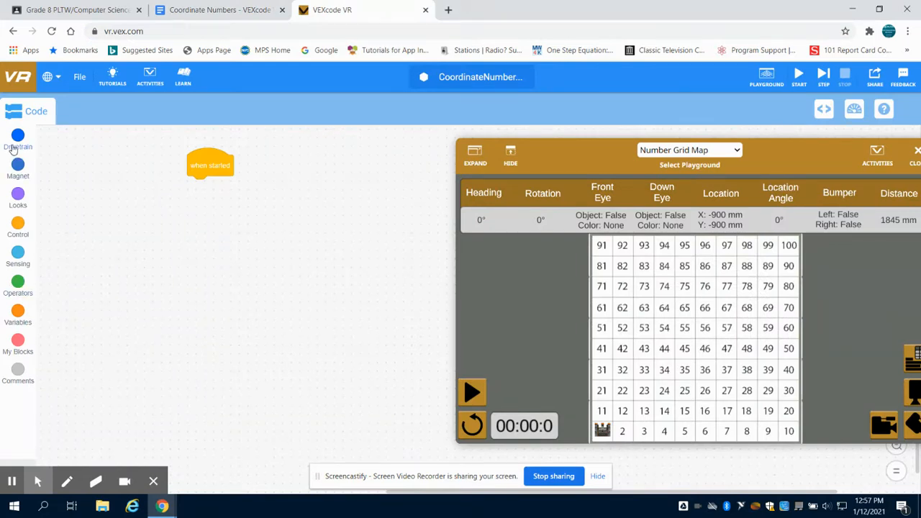
Add 'turn right for 90 degrees' then 'drive forward' under 'when started' from Drivetrain.
click(17, 141)
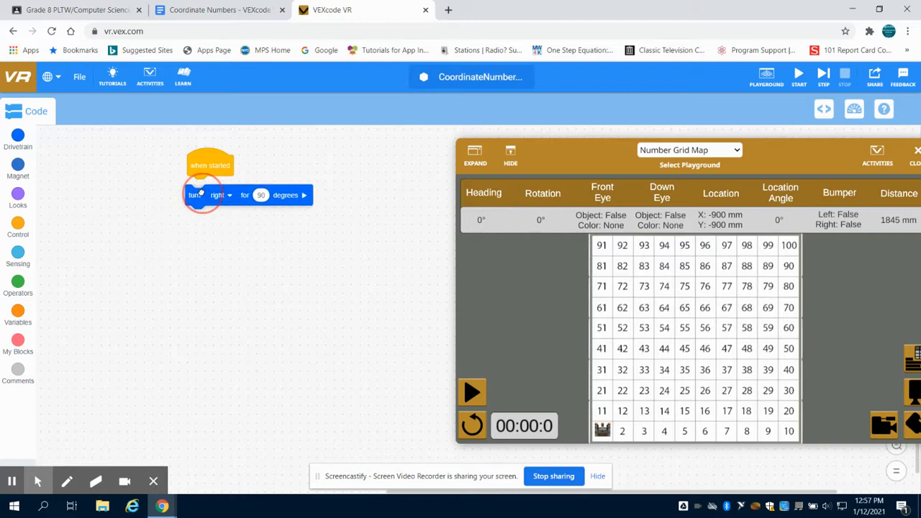
drag(201, 195, 201, 187)
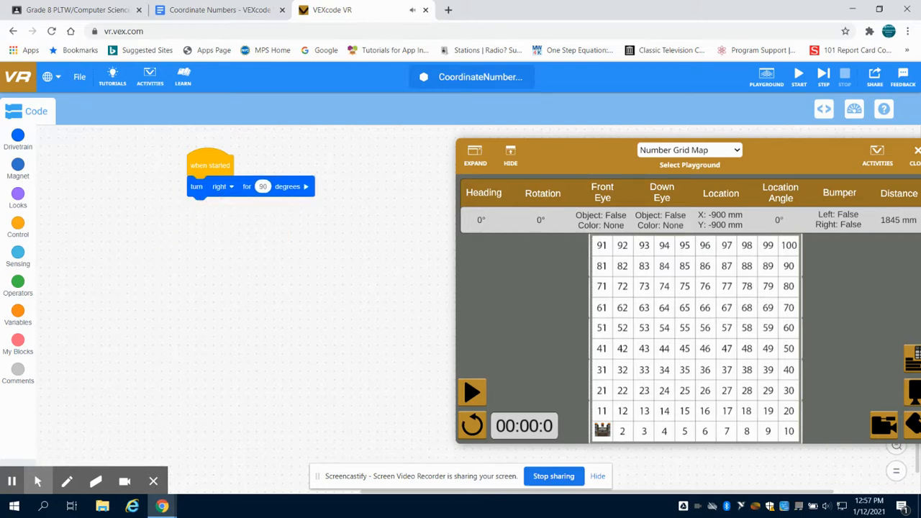
mouse_move(15, 141)
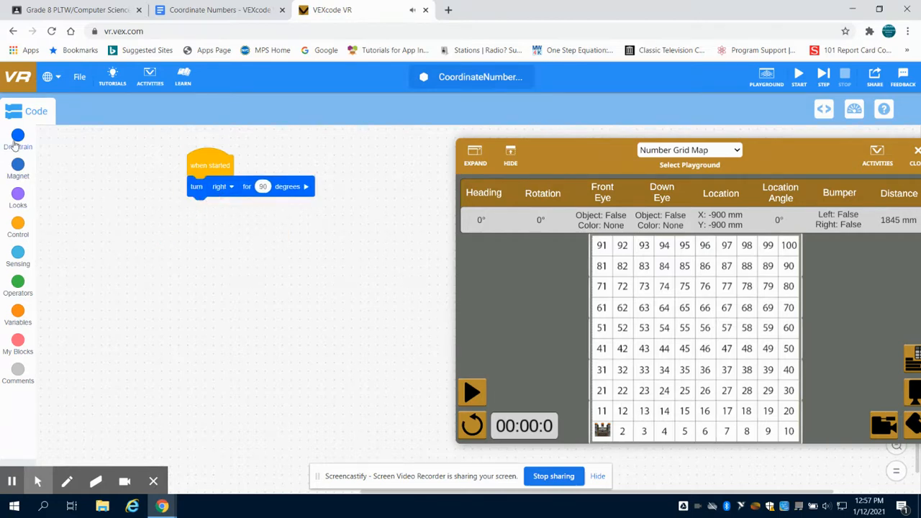
click(18, 141)
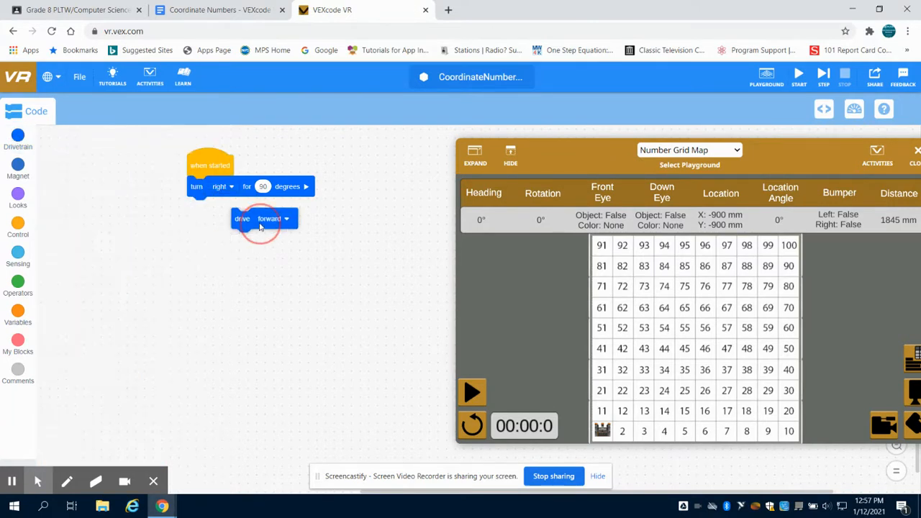
drag(262, 219, 209, 207)
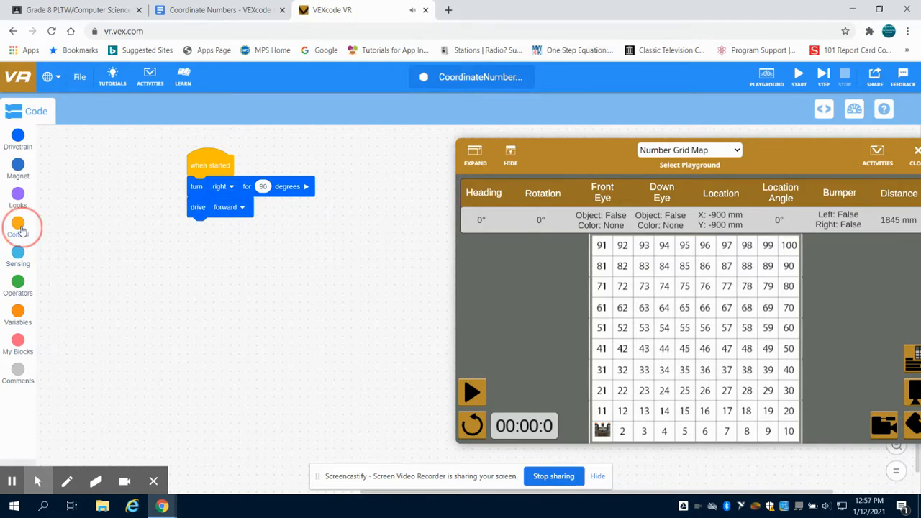
click(18, 225)
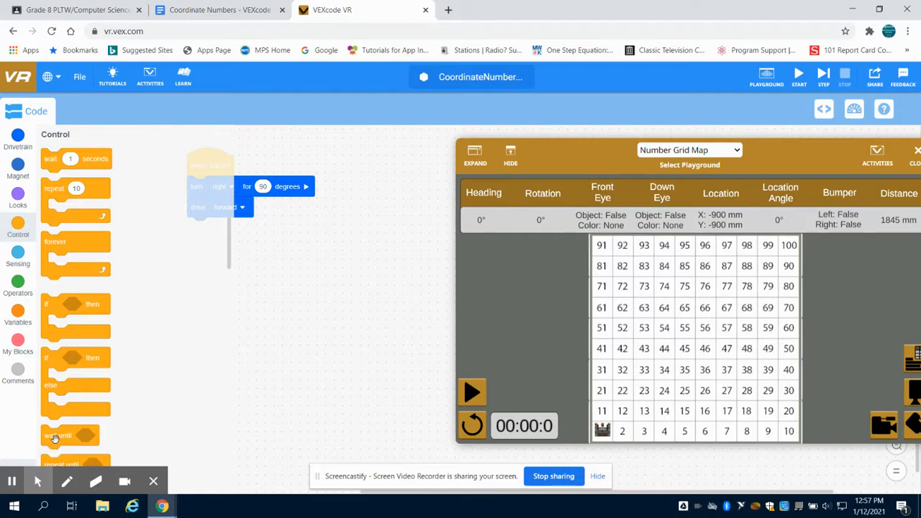
Attach 'wait until position X in mm = -500' below drive forward using Operators and Sensing blocks.
drag(58, 435, 208, 228)
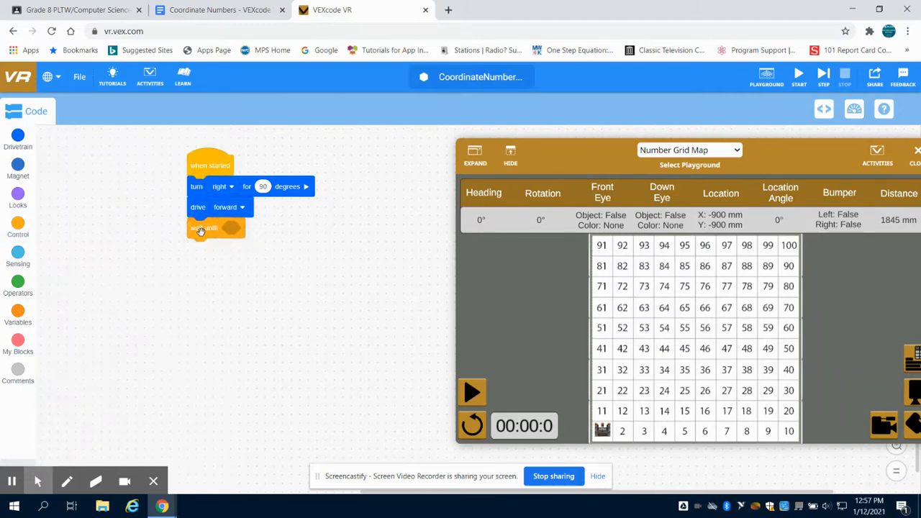
mouse_move(165, 220)
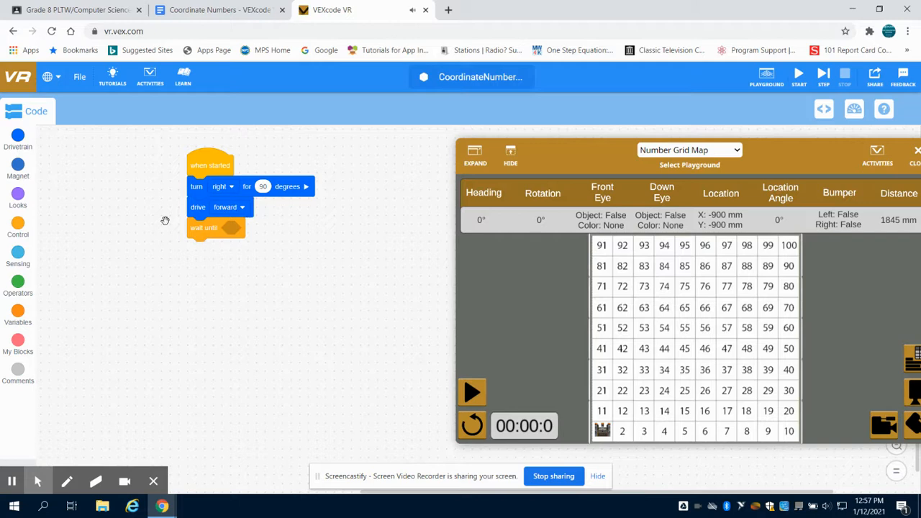
click(17, 287)
text(-500)
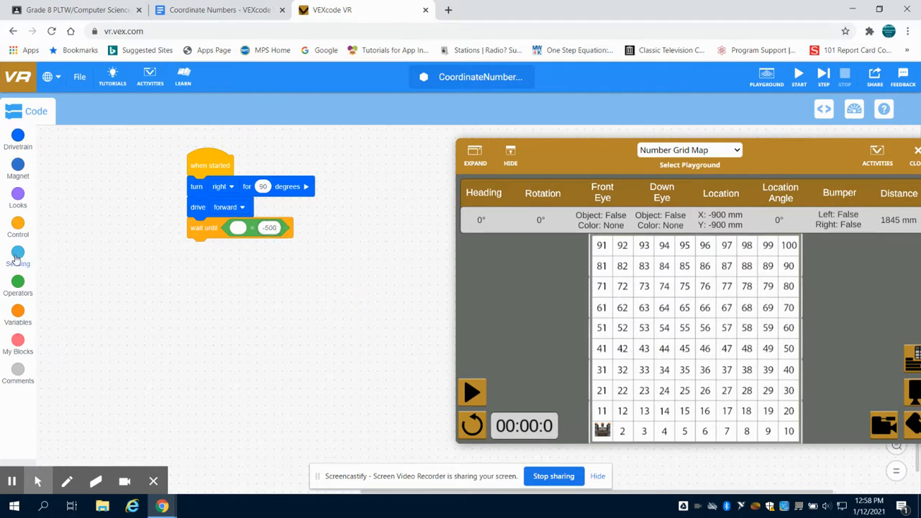
click(17, 256)
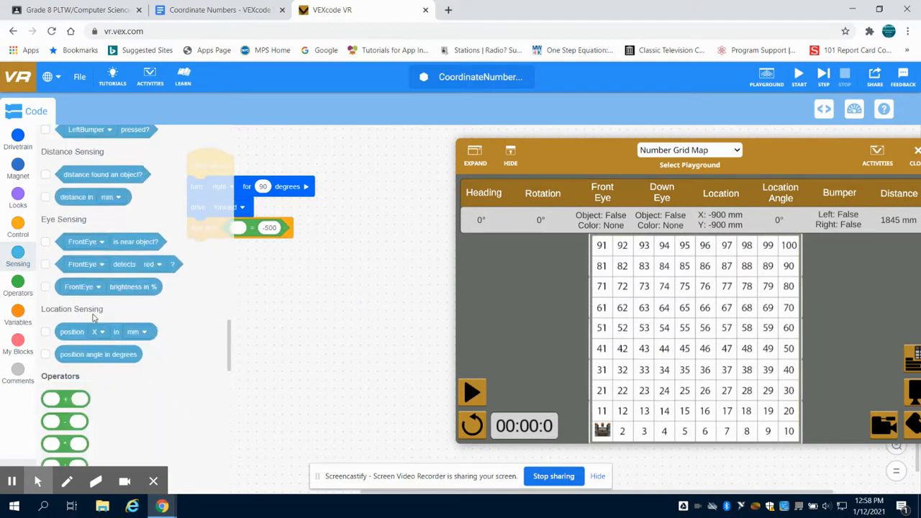
drag(72, 331, 247, 285)
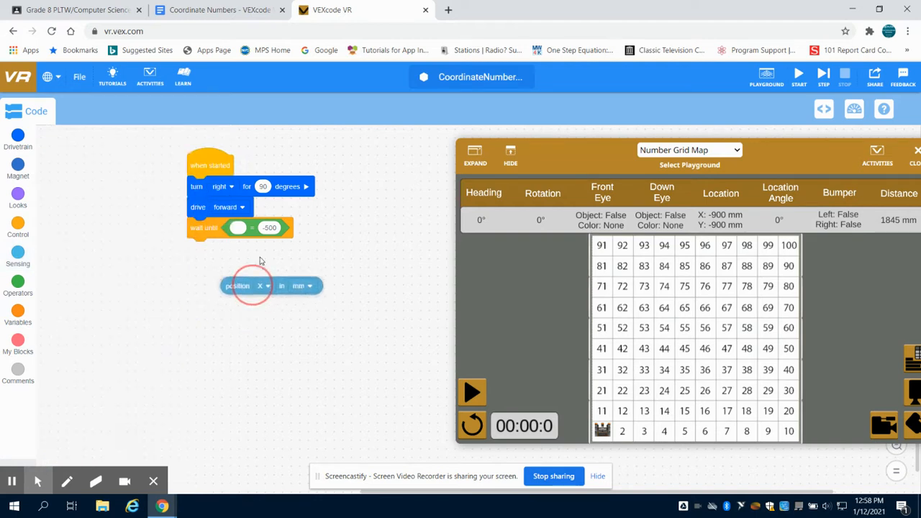
drag(248, 284, 271, 229)
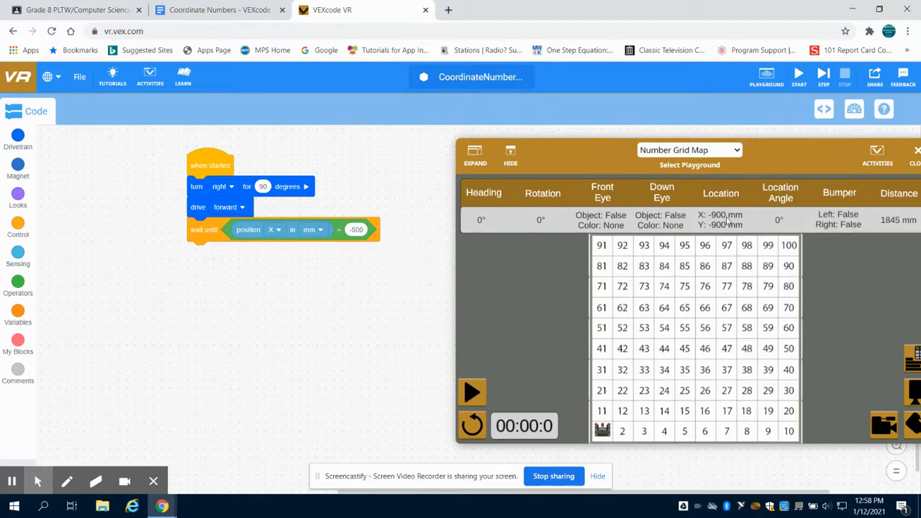
mouse_move(66, 179)
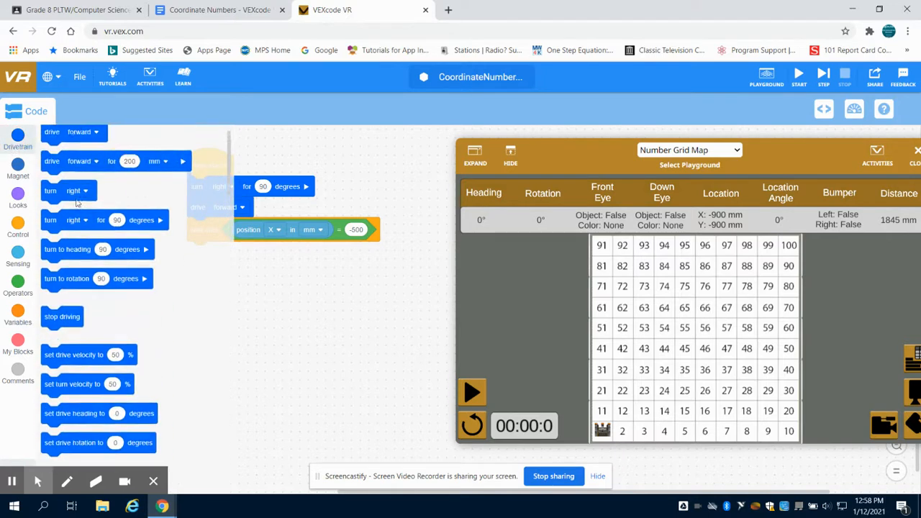
Add stop driving, a 90-degree turn set to left, and drive forward after the X-position wait.
drag(61, 317, 215, 265)
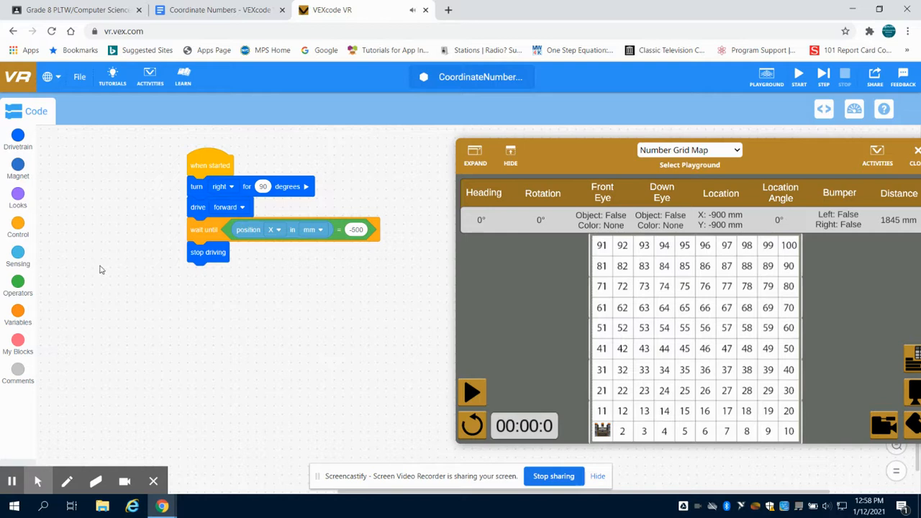
mouse_move(78, 226)
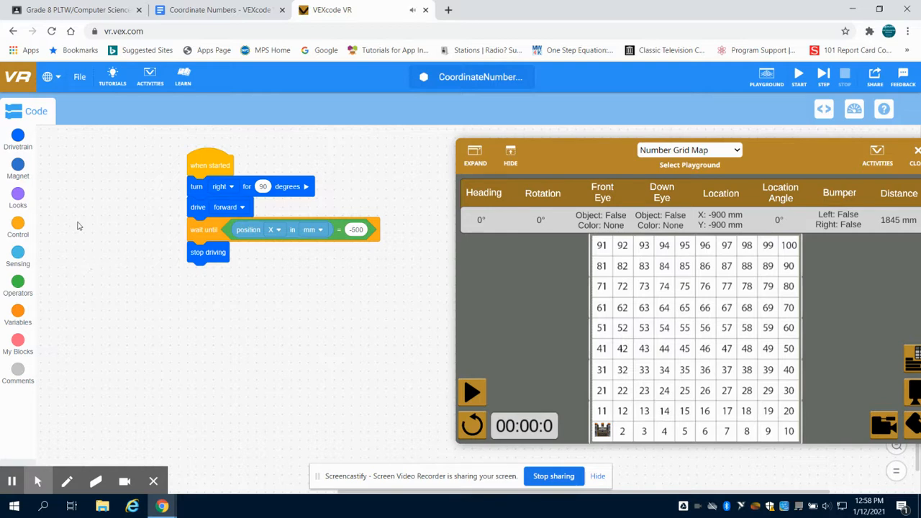
click(17, 137)
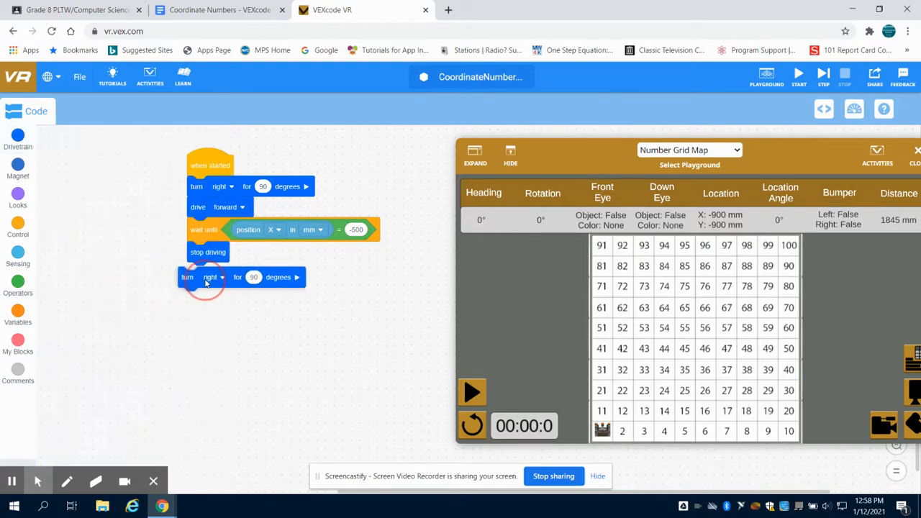
drag(204, 277, 224, 272)
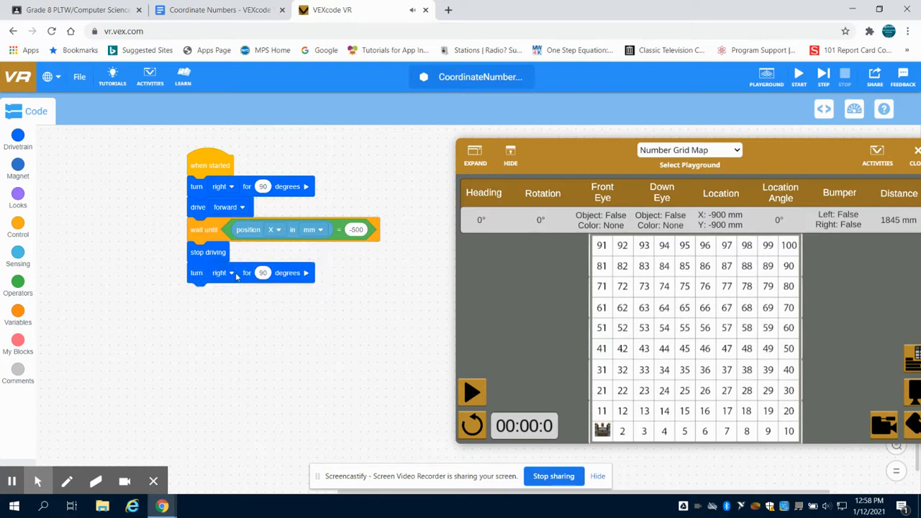
click(221, 273)
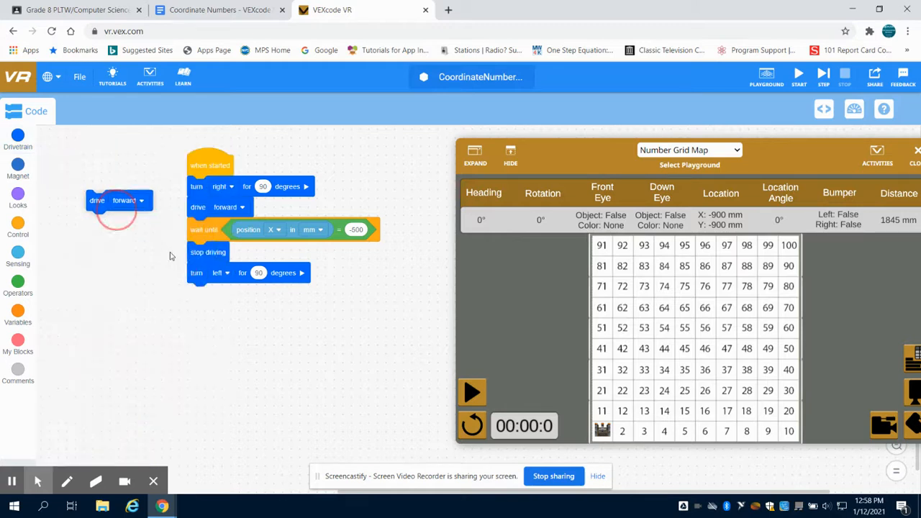
drag(118, 200, 219, 294)
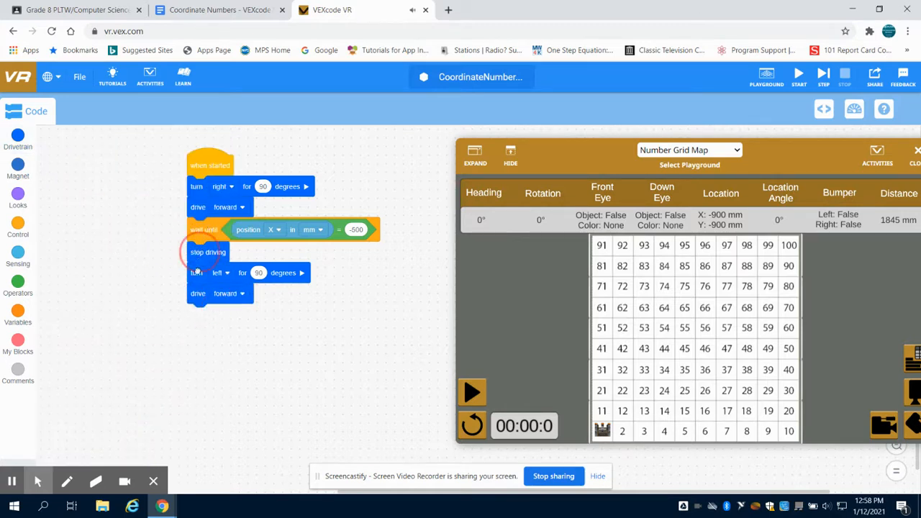
drag(207, 252, 205, 315)
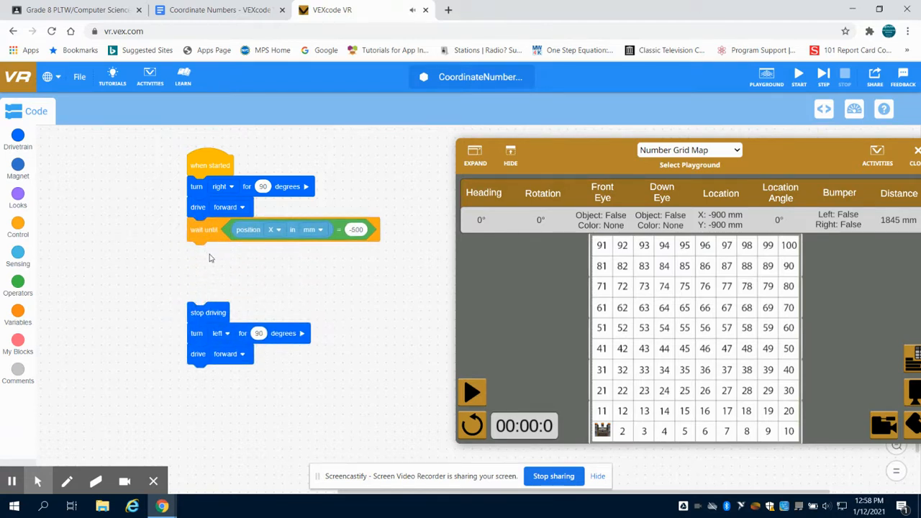
Duplicate the wait to compare position Y in mm with 700, then end with stop driving.
right_click(204, 229)
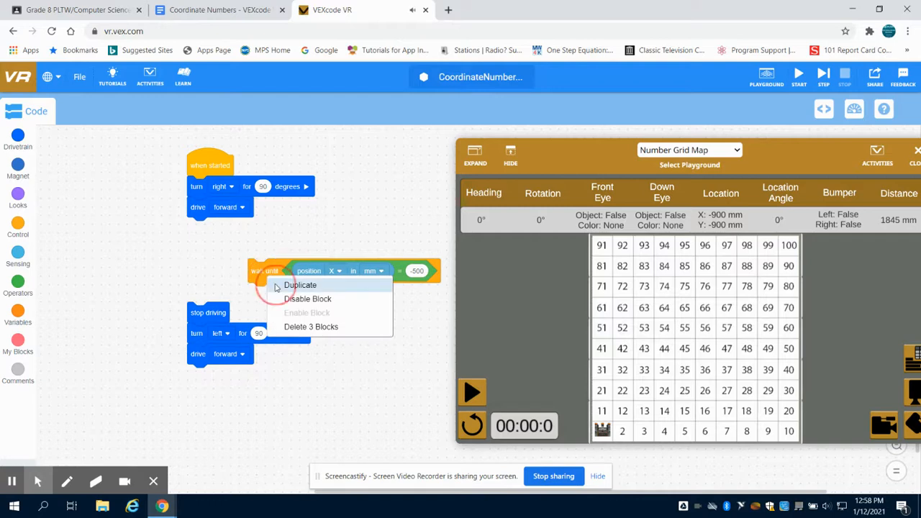
click(299, 285)
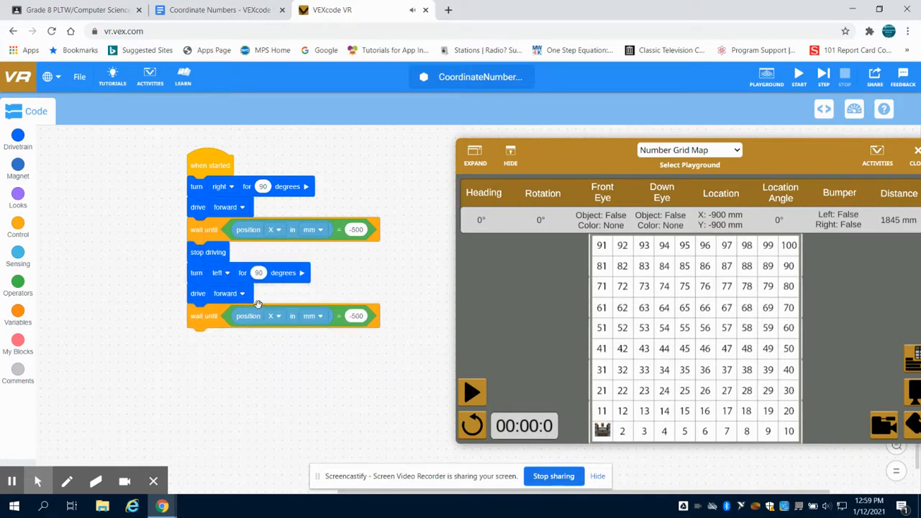
click(272, 315)
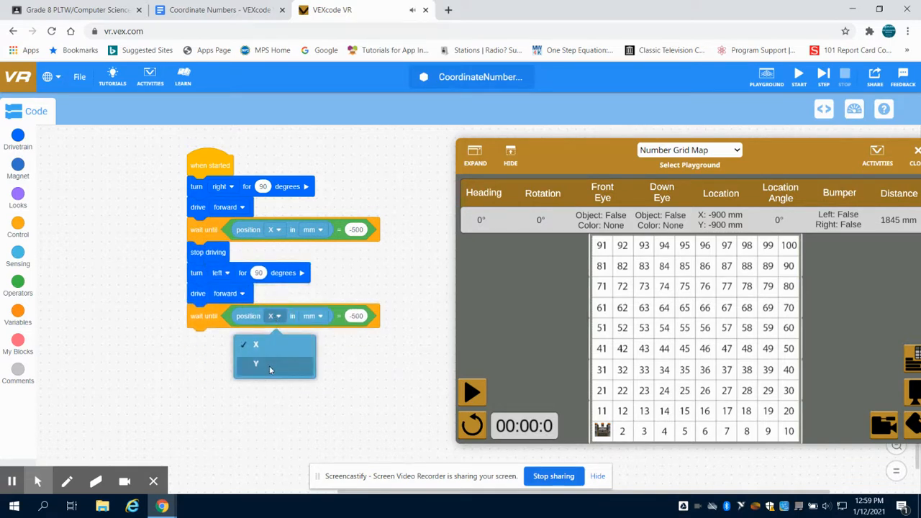
click(256, 363)
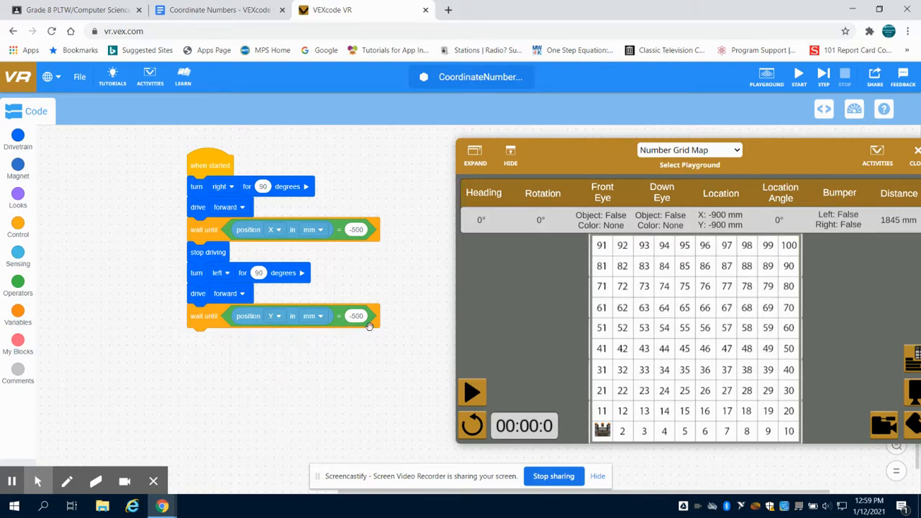
click(355, 315)
text(700)
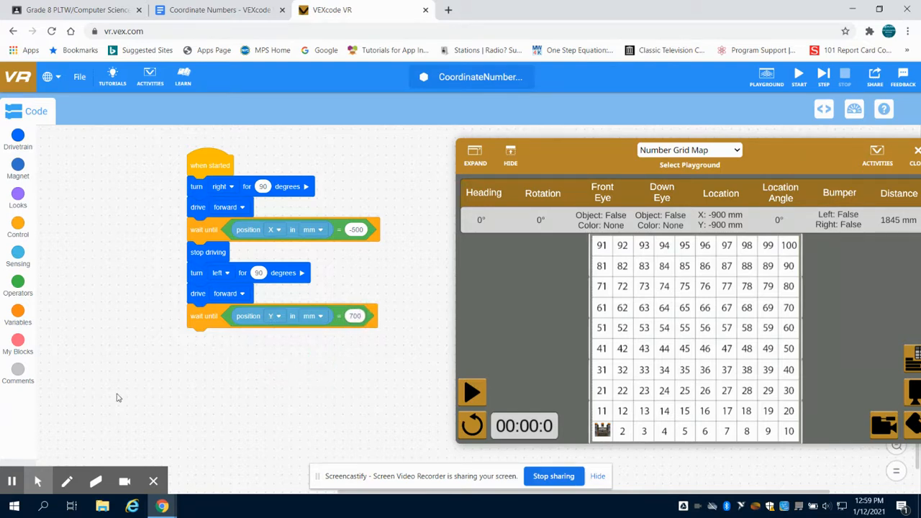
click(18, 137)
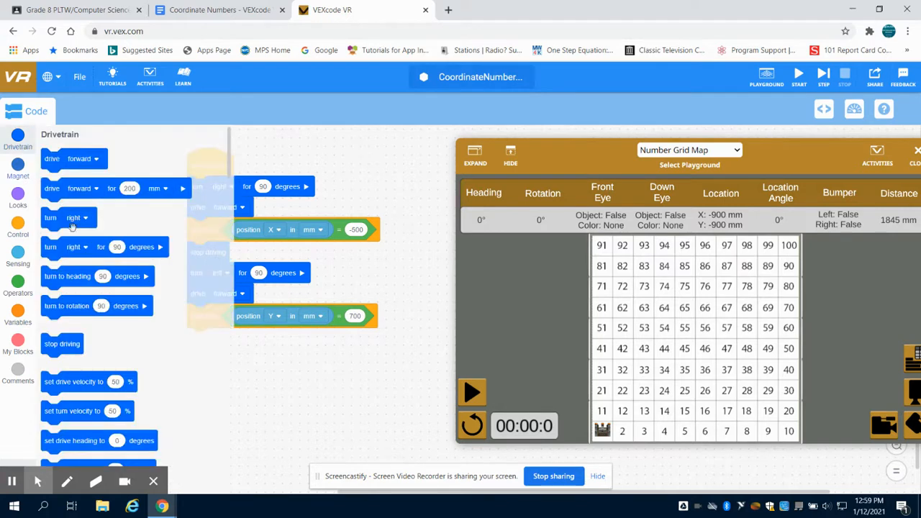
drag(62, 342, 209, 343)
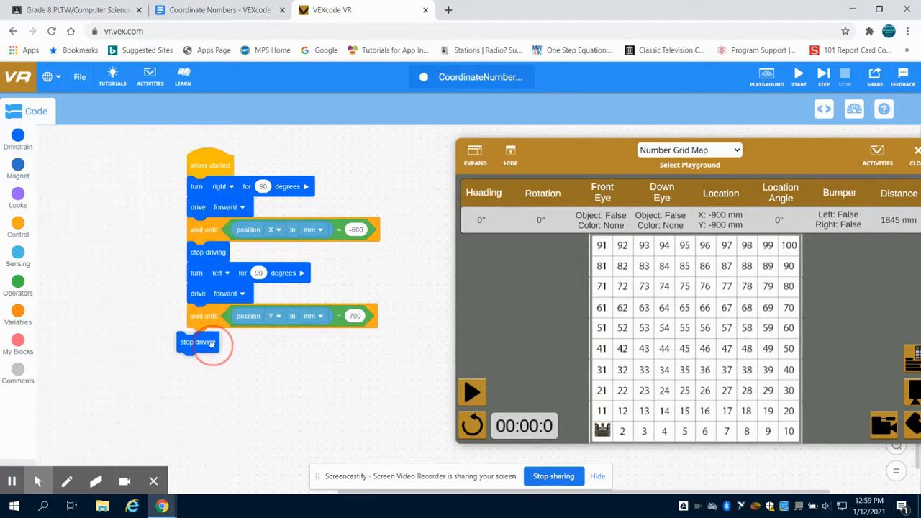